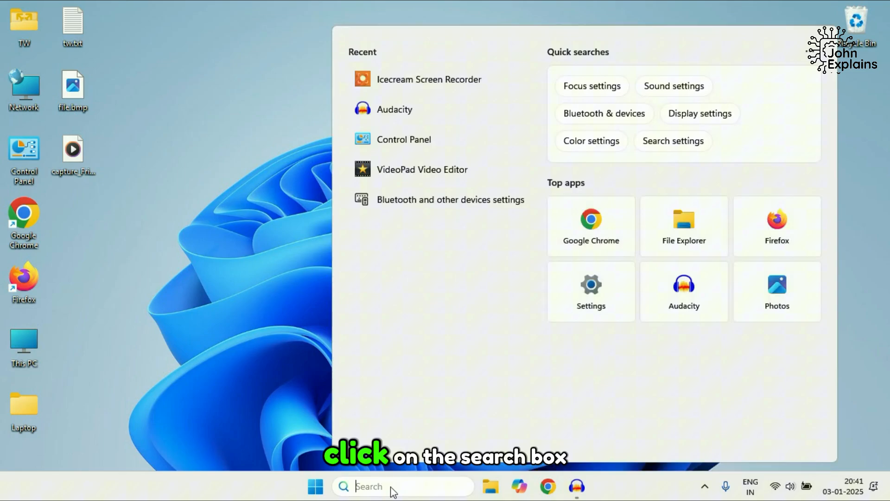
- Search the taskbar for the Services app so it shows as the best match
{"action": "type", "text": "sr"}
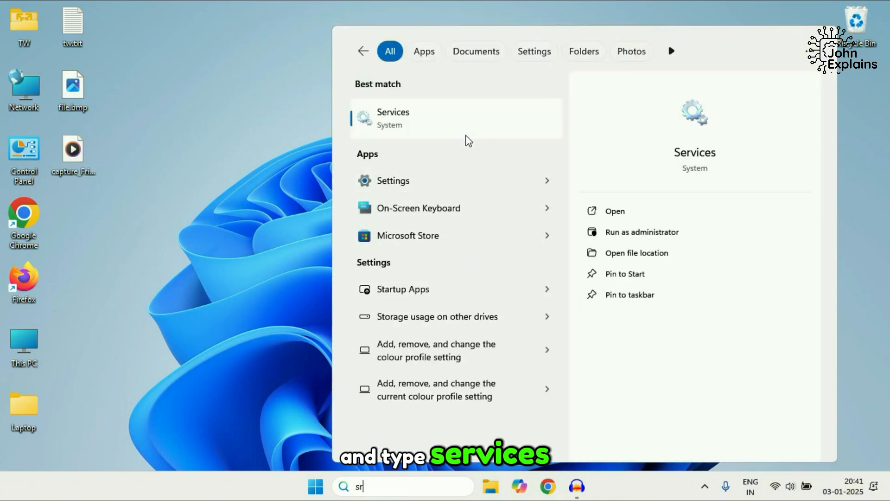
- In Services, bring up the Display Enhancement Service properties
{"action": "left_click", "coordinate": [614, 210]}
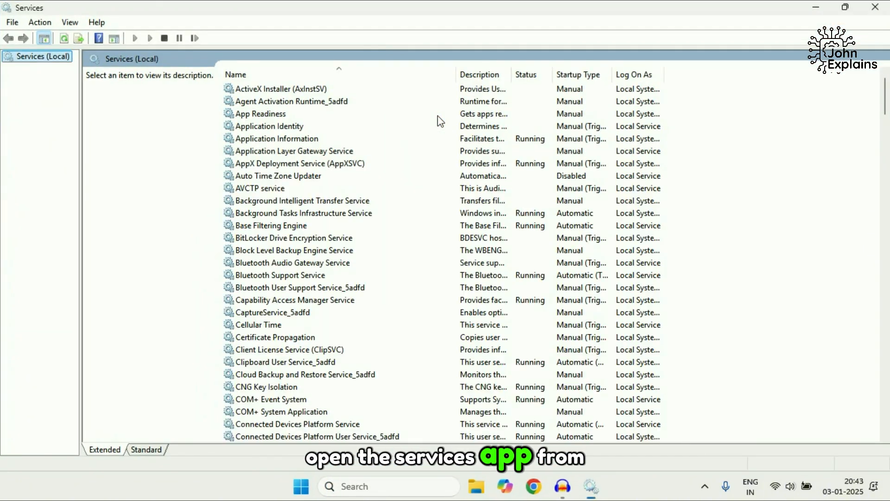
{"action": "left_click", "coordinate": [286, 325]}
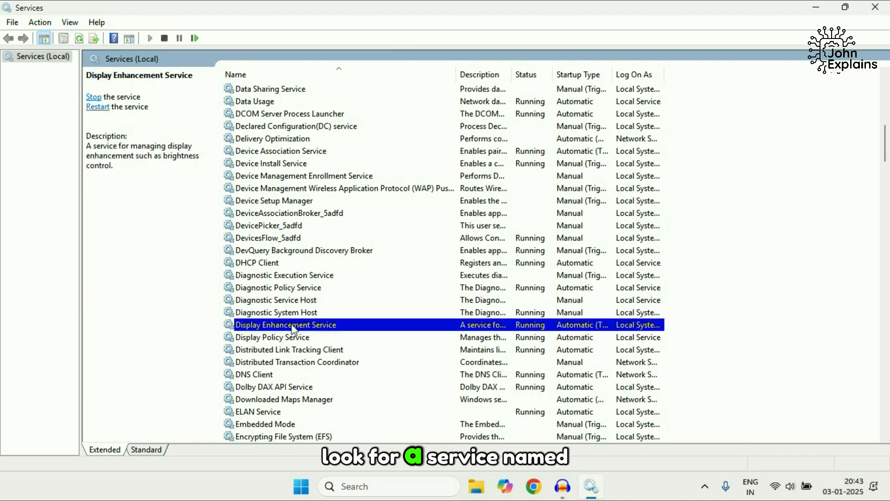
{"action": "right_click", "coordinate": [286, 324]}
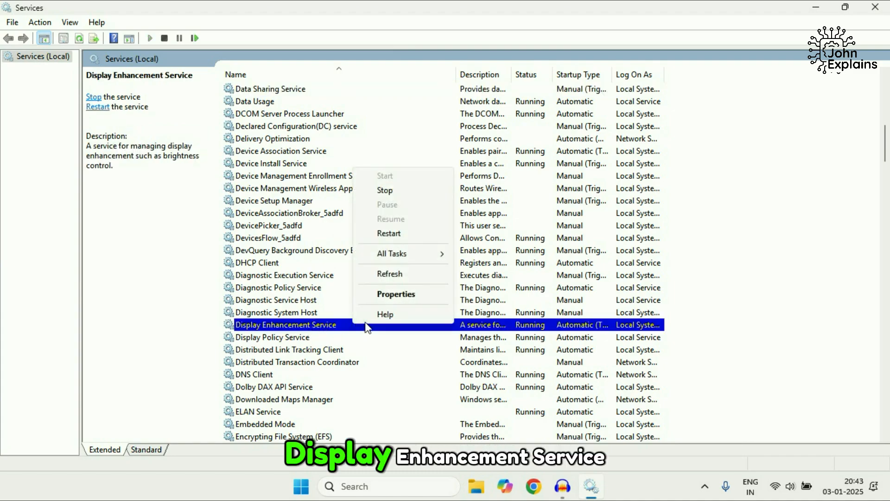
{"action": "left_click", "coordinate": [396, 294]}
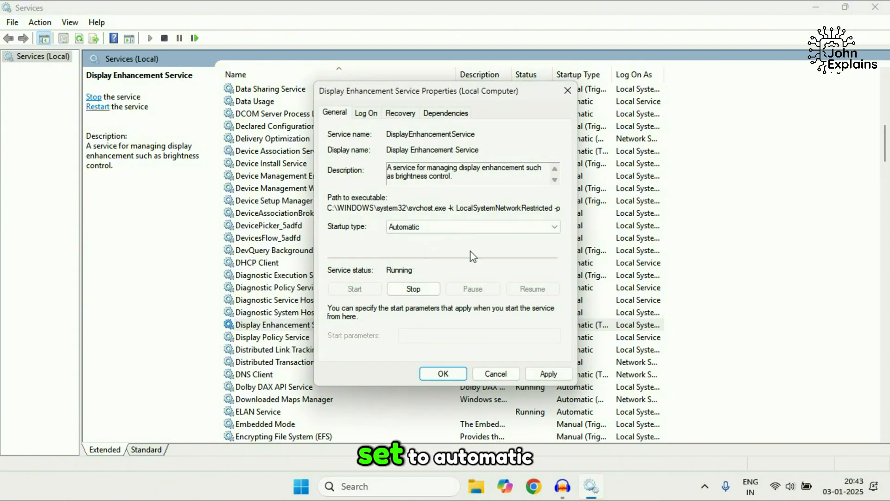
- Set Display Enhancement Service to Automatic startup, restart it, and check Quick Settings
{"action": "left_click", "coordinate": [443, 373]}
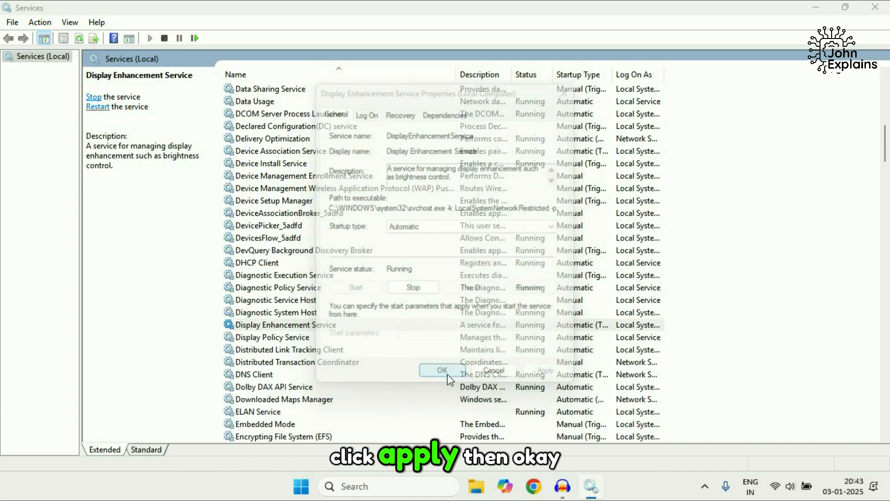
{"action": "left_click", "coordinate": [443, 370]}
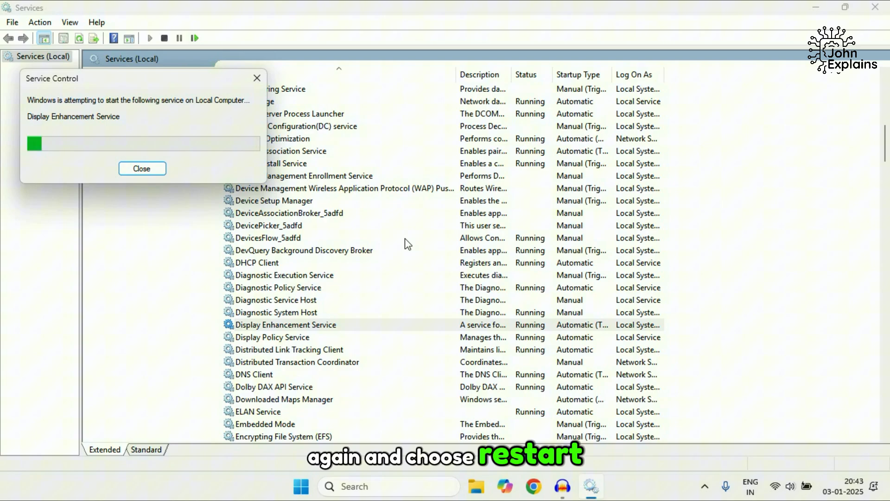
{"action": "left_click", "coordinate": [142, 168]}
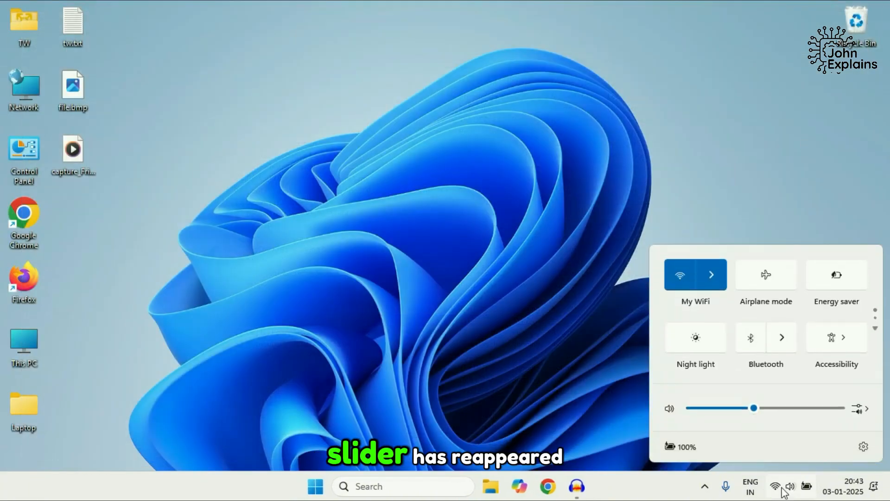
{"action": "mouse_move", "coordinate": [732, 391]}
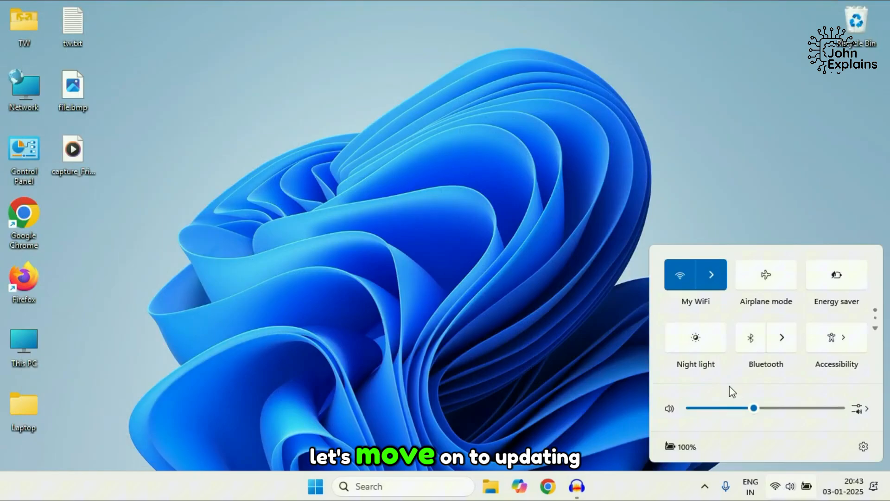
- From Device Manager, enable the Integrated Monitor and check the brightness slider in Quick Settings
{"action": "right_click", "coordinate": [316, 486]}
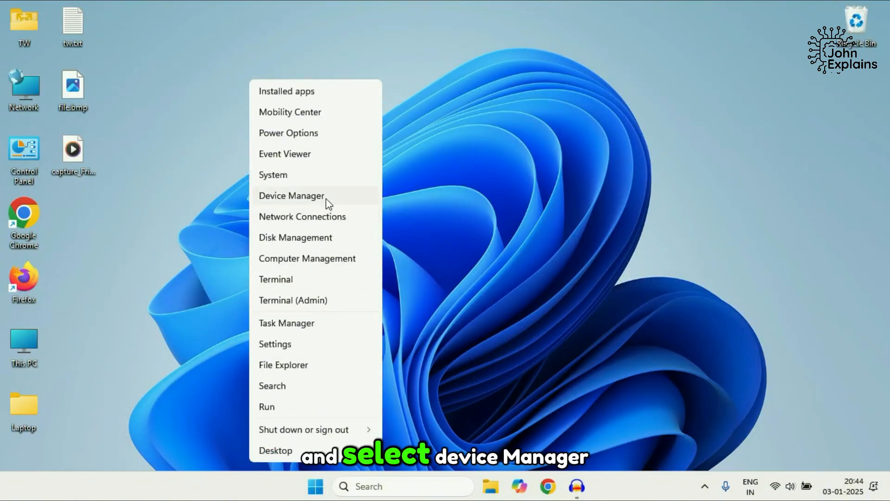
{"action": "left_click", "coordinate": [291, 196]}
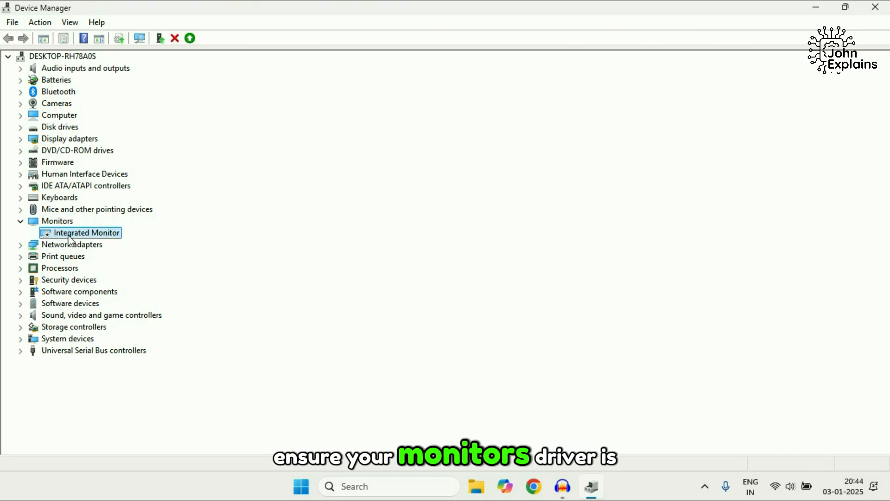
{"action": "right_click", "coordinate": [84, 233]}
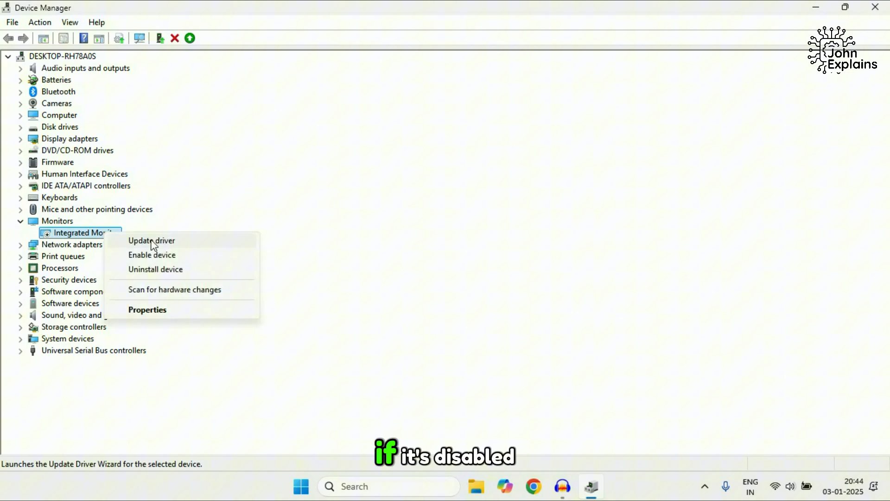
{"action": "left_click", "coordinate": [449, 256]}
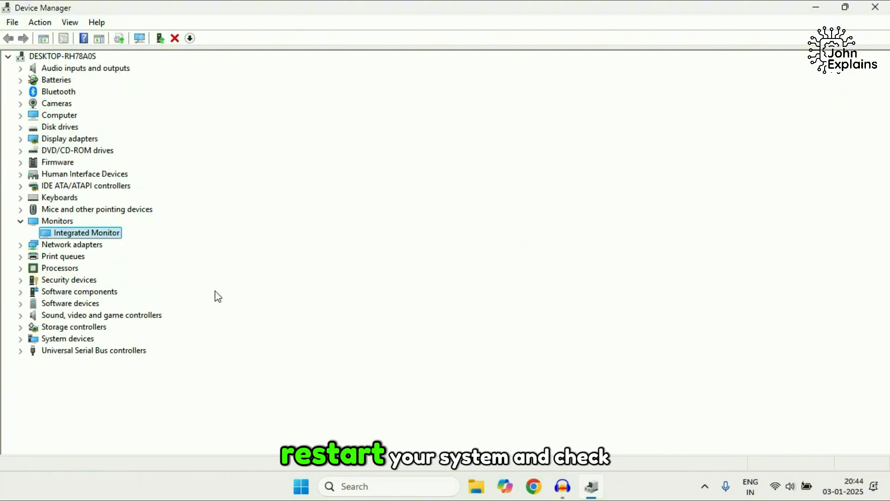
{"action": "left_click", "coordinate": [775, 486]}
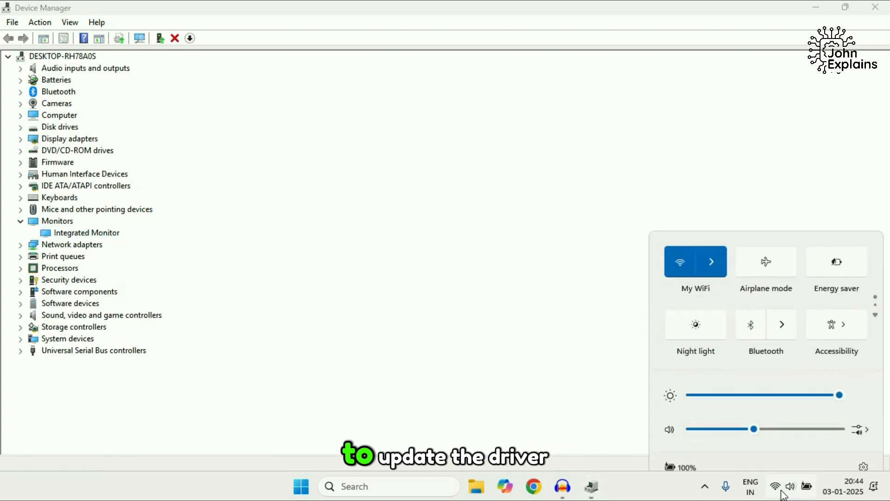
- Update the Integrated Monitor driver by manually choosing the Generic PnP Monitor driver
{"action": "right_click", "coordinate": [86, 232]}
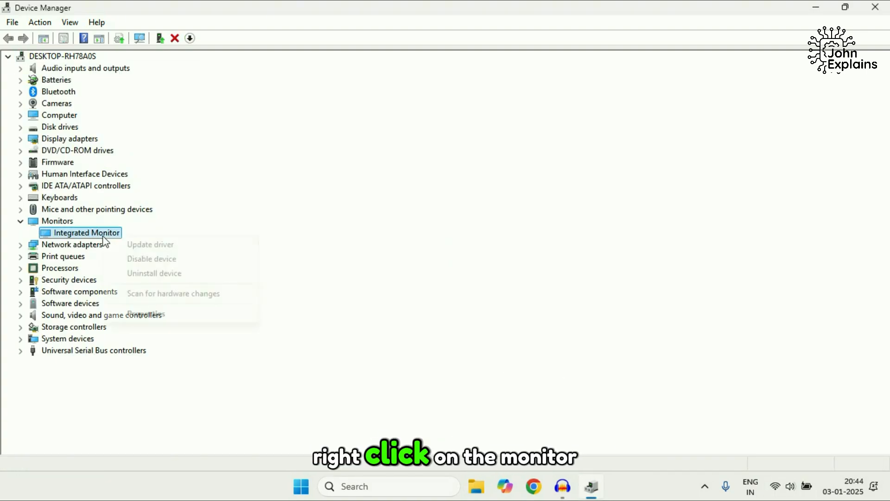
{"action": "left_click", "coordinate": [150, 244]}
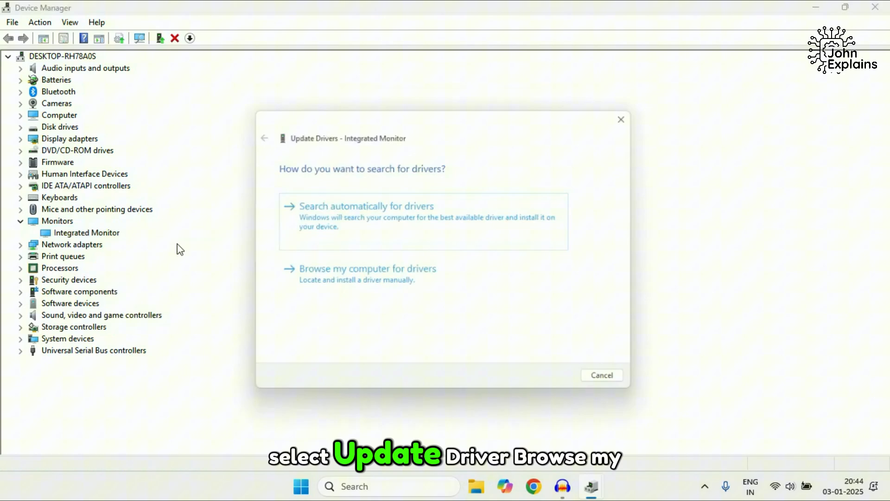
{"action": "left_click", "coordinate": [368, 269]}
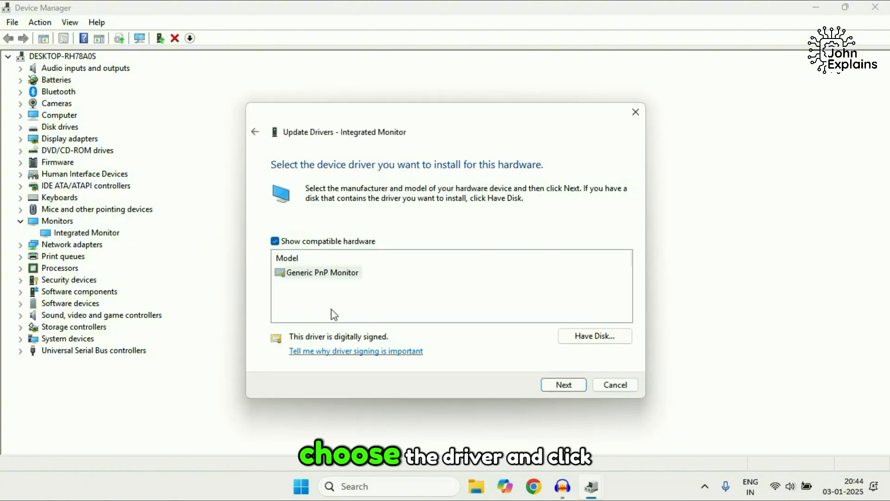
{"action": "left_click", "coordinate": [322, 273]}
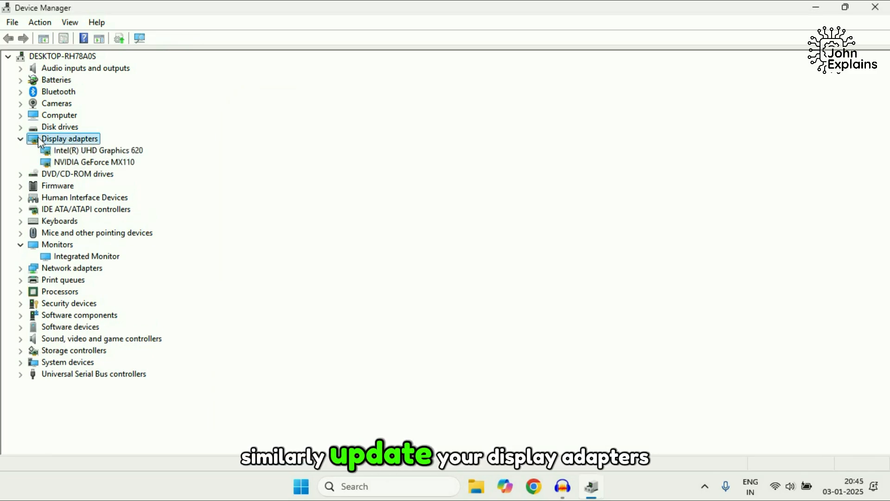
- Start a driver update for the Intel(R) UHD Graphics 620 display adapter
{"action": "right_click", "coordinate": [98, 151]}
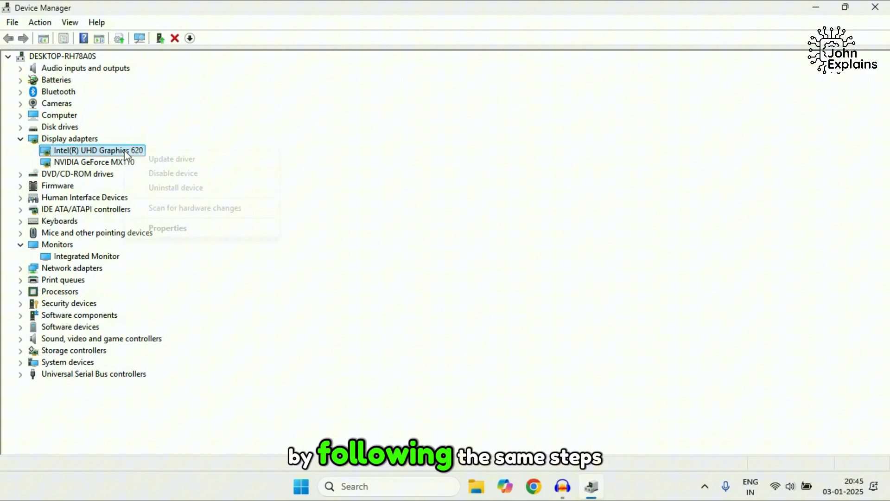
{"action": "left_click", "coordinate": [171, 159]}
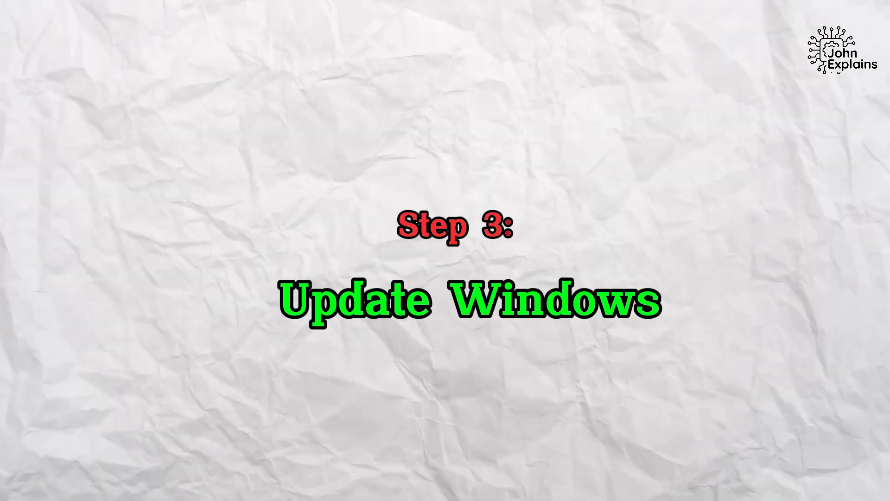
- From Start, go to Settings > Windows Update and check for updates, finding the PC up to date
{"action": "left_click", "coordinate": [316, 486]}
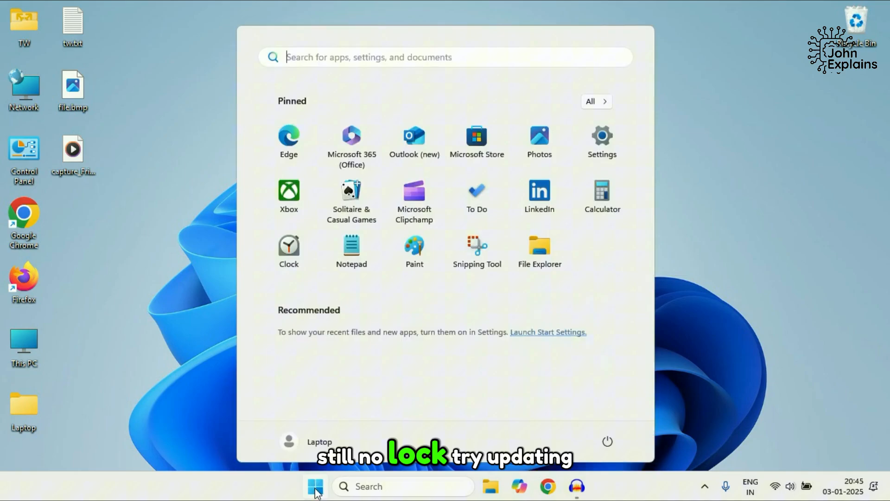
{"action": "left_click", "coordinate": [601, 141]}
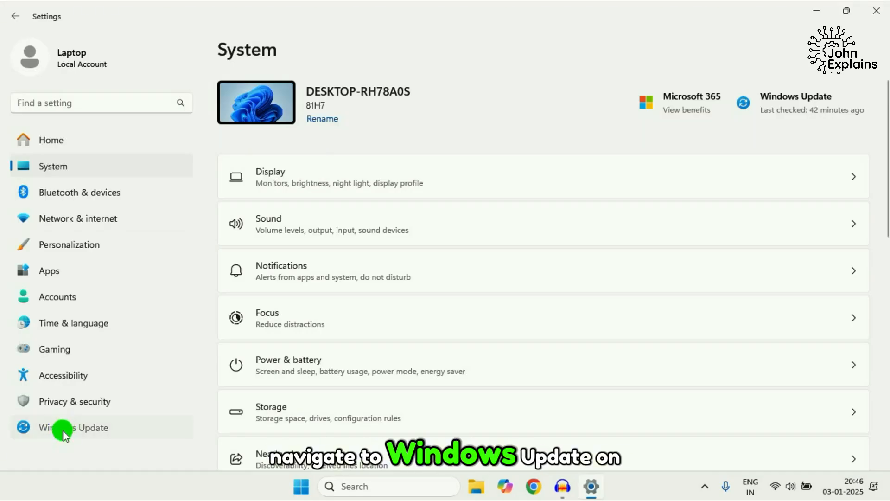
{"action": "left_click", "coordinate": [73, 426]}
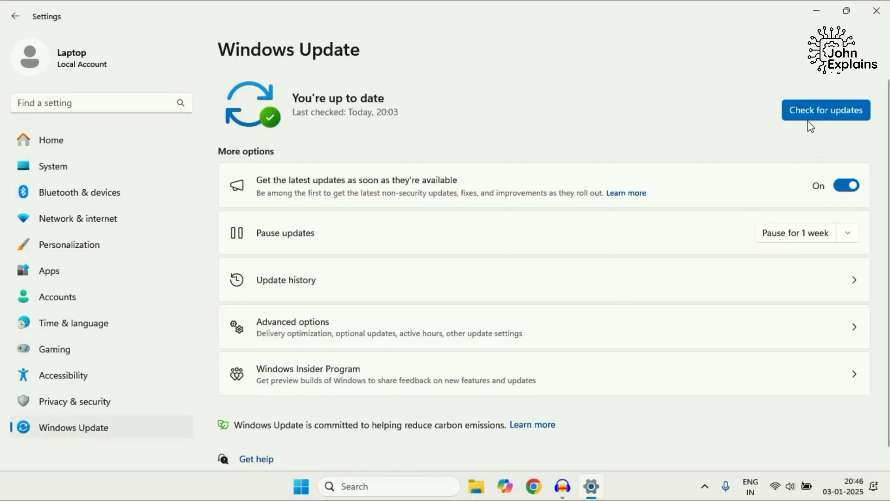
{"action": "left_click", "coordinate": [825, 109]}
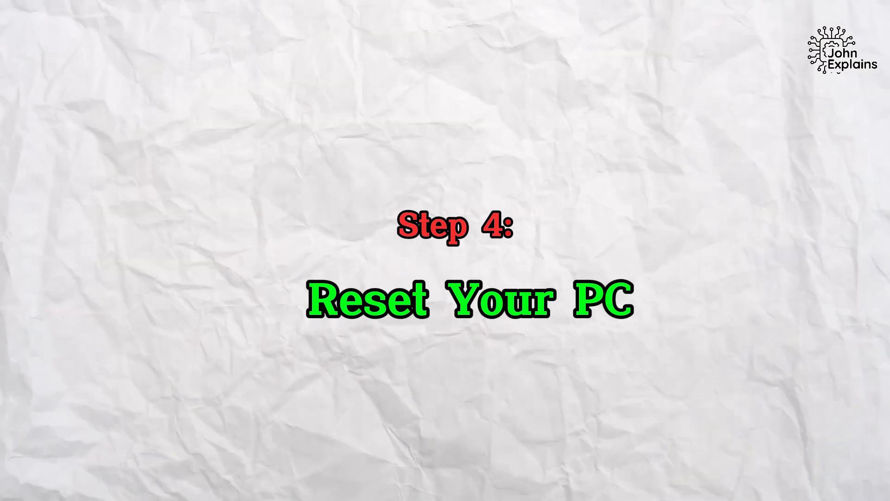
- Reopen Settings on the System page and scroll down to the Recovery options
{"action": "left_click", "coordinate": [315, 487]}
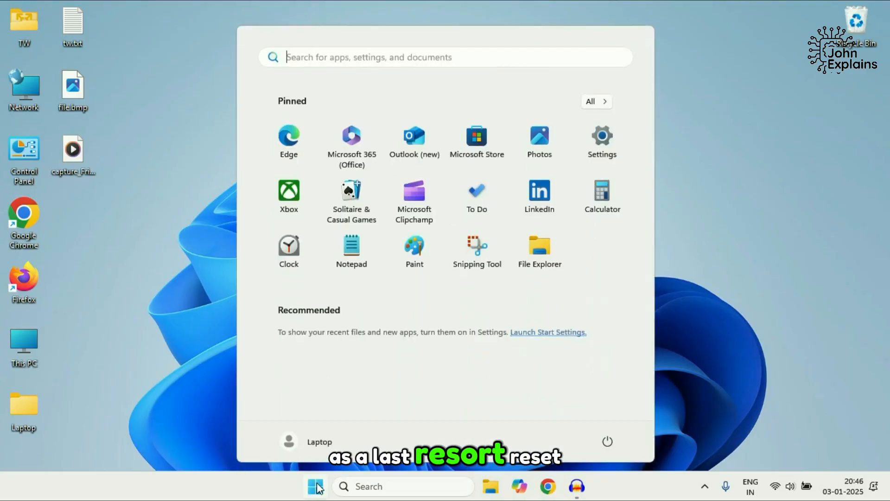
{"action": "left_click", "coordinate": [601, 136]}
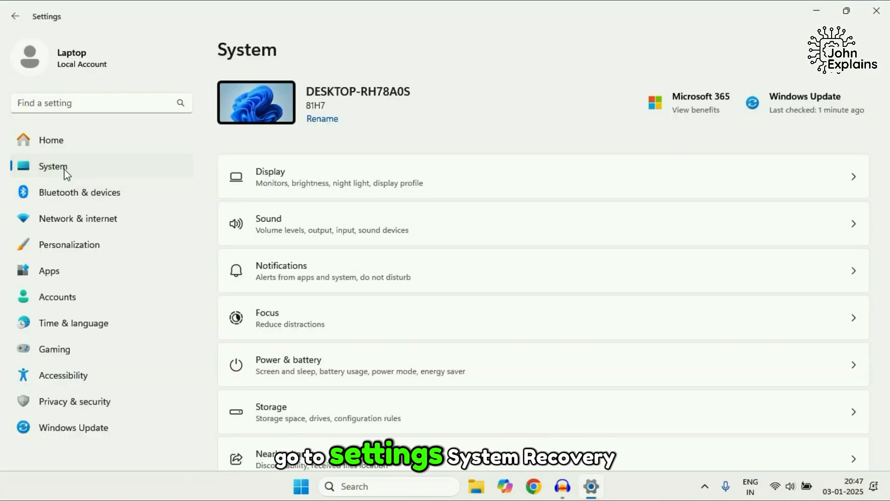
{"action": "scroll", "scroll_direction": "down", "scroll_amount": 3}
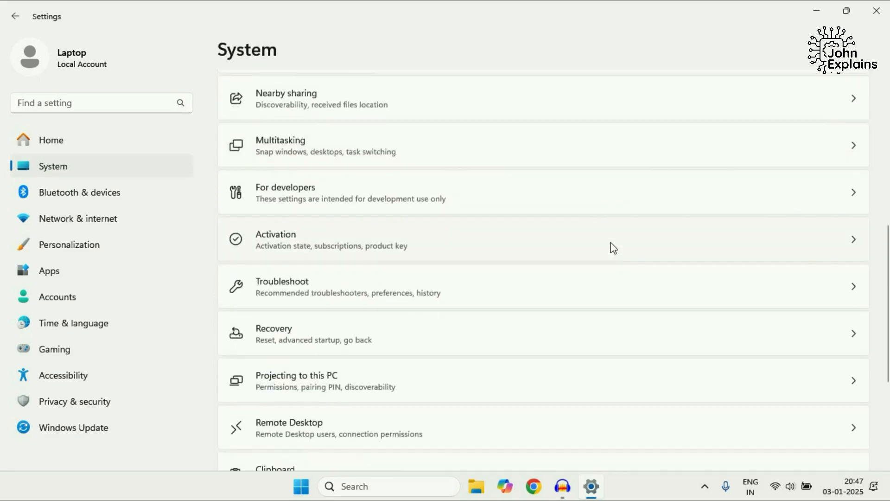
{"action": "scroll", "scroll_direction": "down", "scroll_amount": 3}
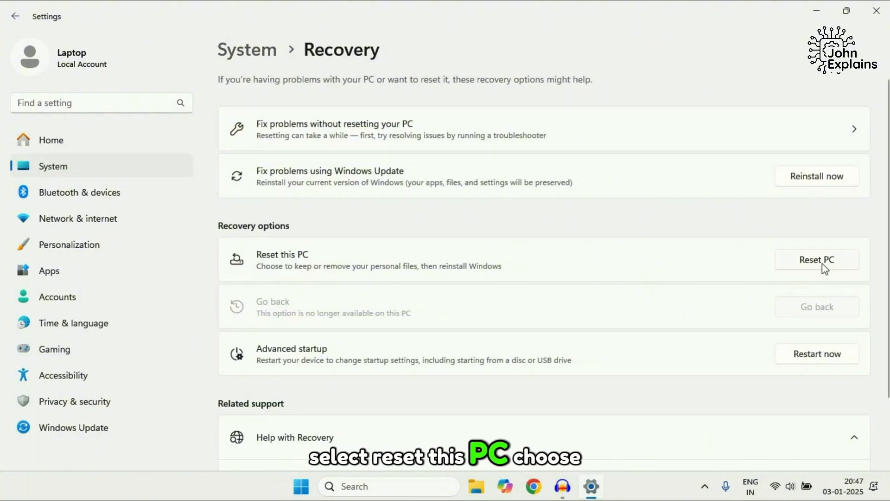
- Reset this PC keeping personal files with a local reinstall, reaching the final confirmation
{"action": "left_click", "coordinate": [816, 260]}
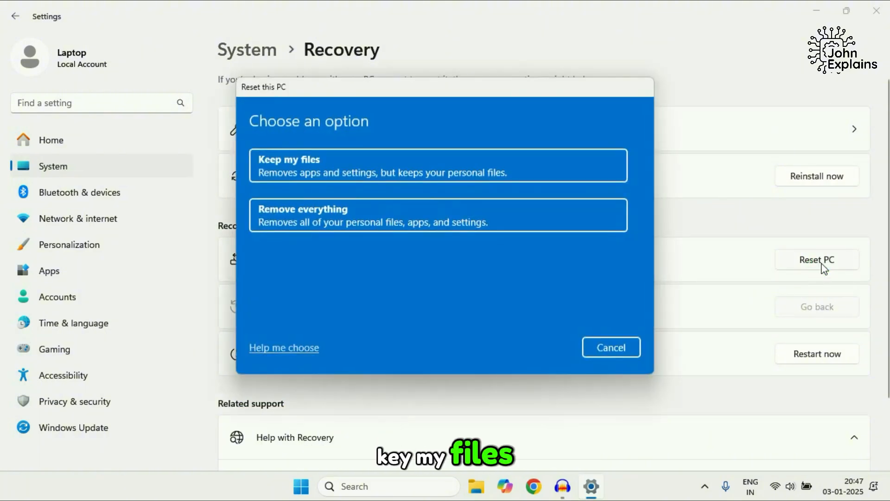
{"action": "mouse_move", "coordinate": [332, 132]}
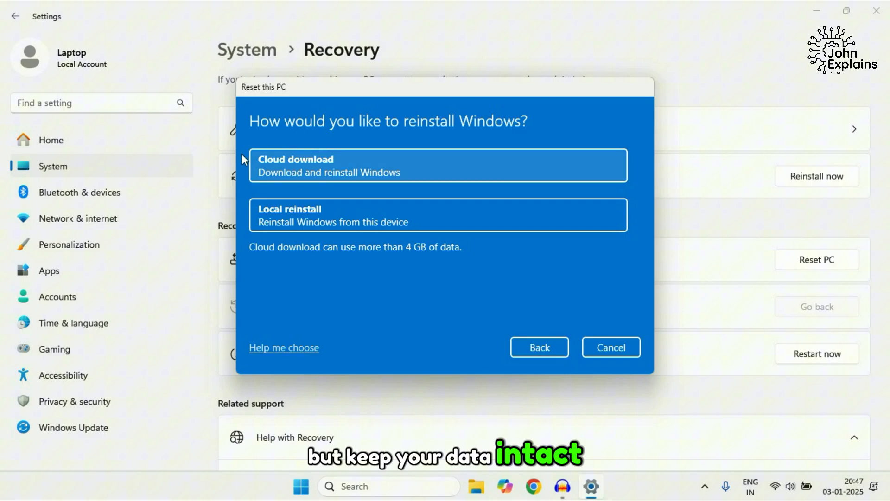
{"action": "left_click", "coordinate": [437, 214]}
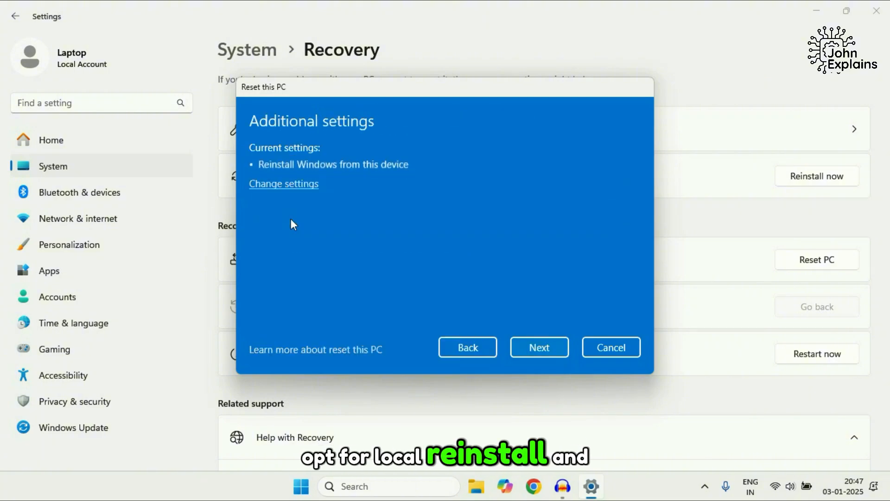
{"action": "left_click", "coordinate": [538, 347]}
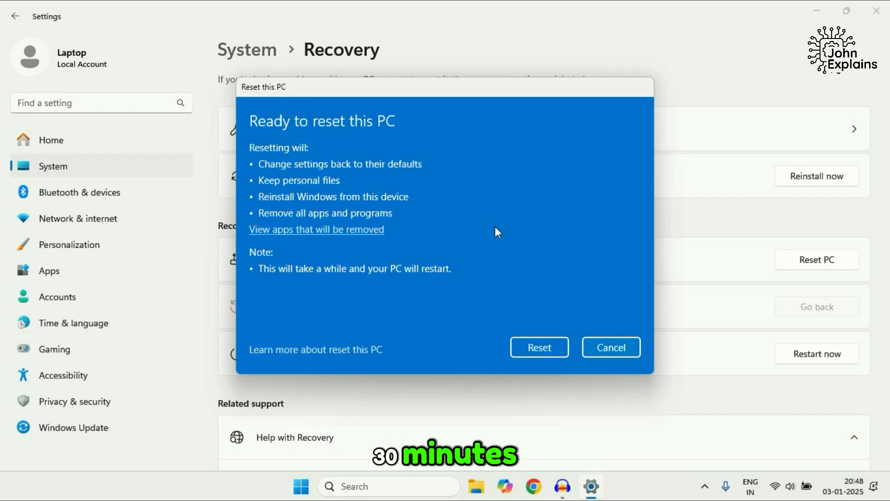
{"action": "mouse_move", "coordinate": [383, 141]}
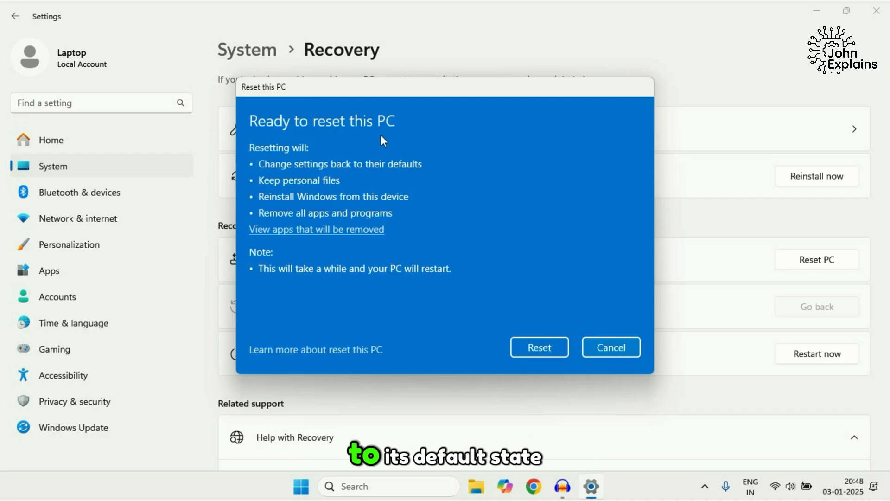